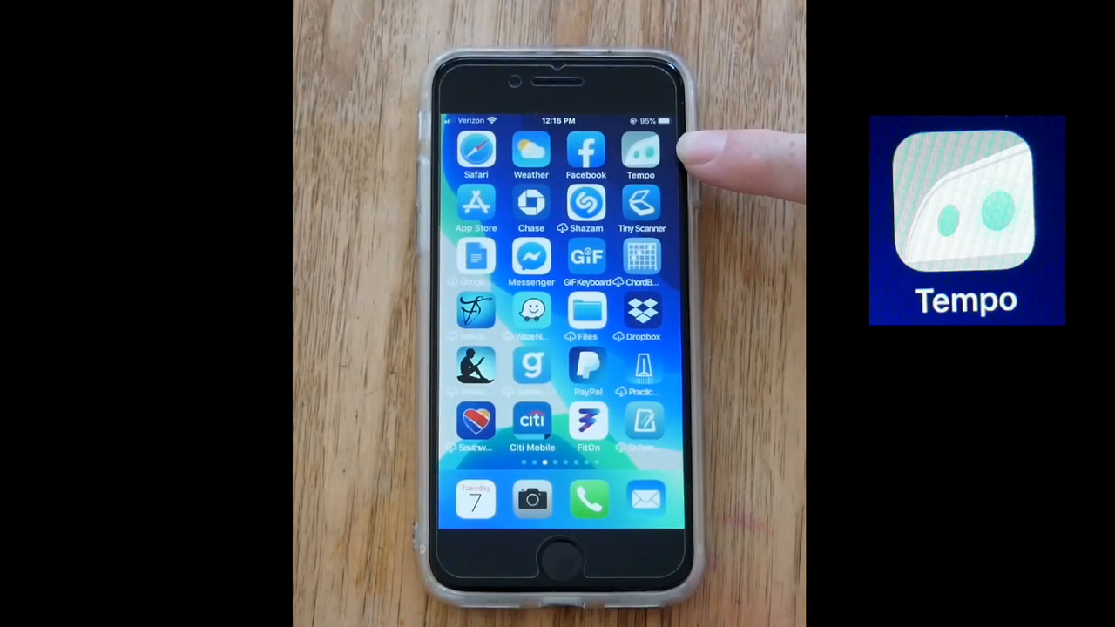
Launch the Tempo metronome app from the home screen
{"action": "left_click", "coordinate": [641, 153]}
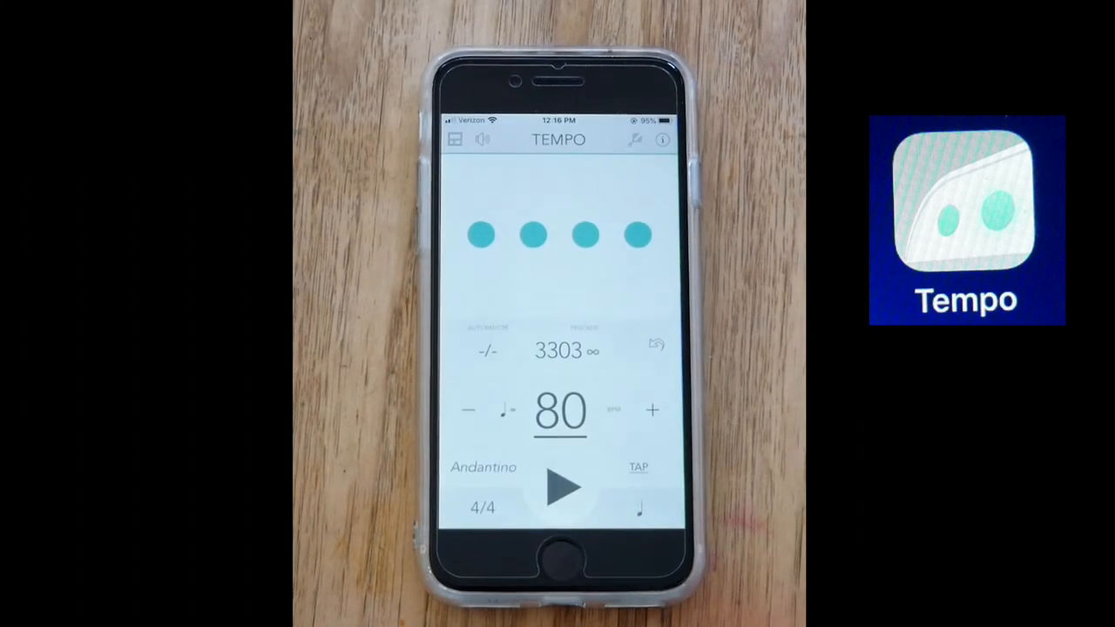
Play the 80 BPM 4/4 pattern with the accented first beat, then stop it
{"action": "left_click", "coordinate": [559, 487]}
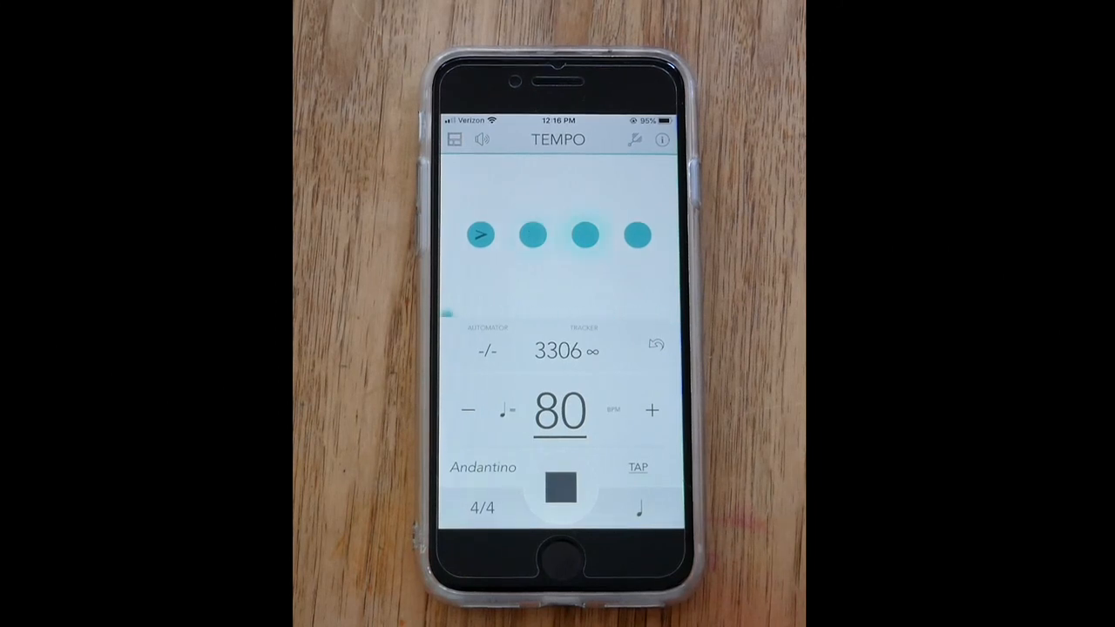
{"action": "left_click", "coordinate": [560, 488]}
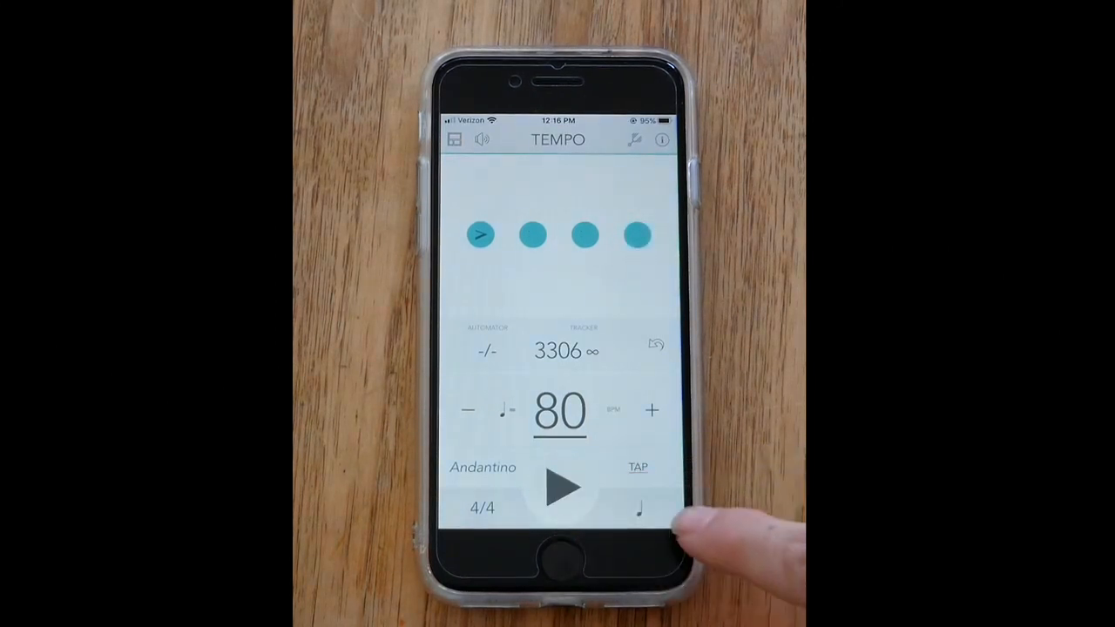
Set eighth-note subdivisions, accent beat three, and play the metronome to test
{"action": "left_click", "coordinate": [643, 508]}
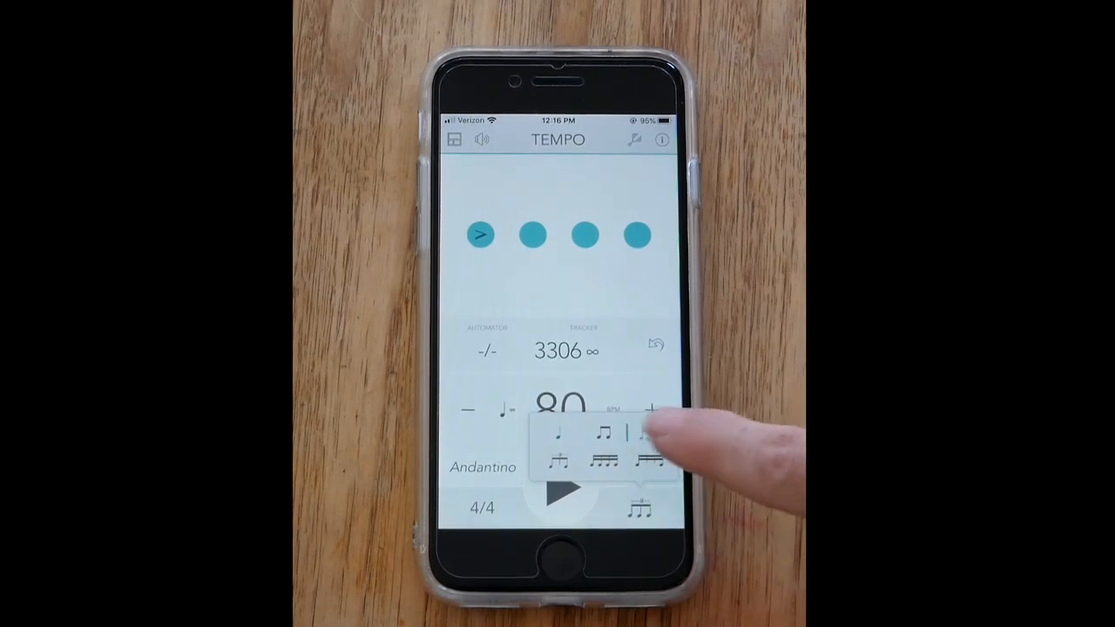
{"action": "left_click", "coordinate": [560, 496]}
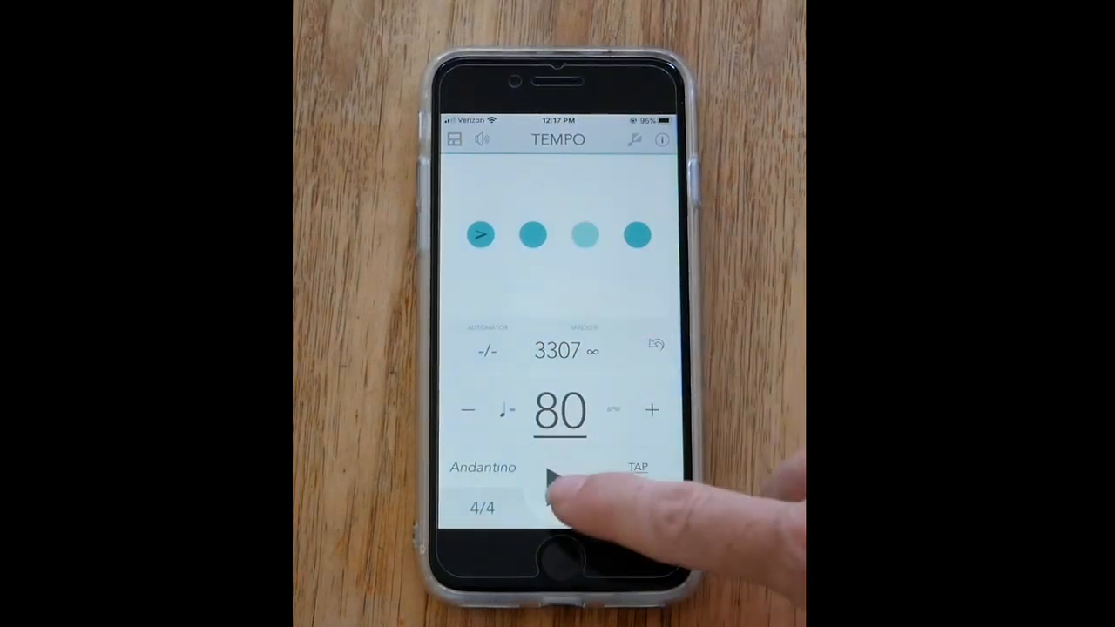
{"action": "left_click", "coordinate": [562, 488]}
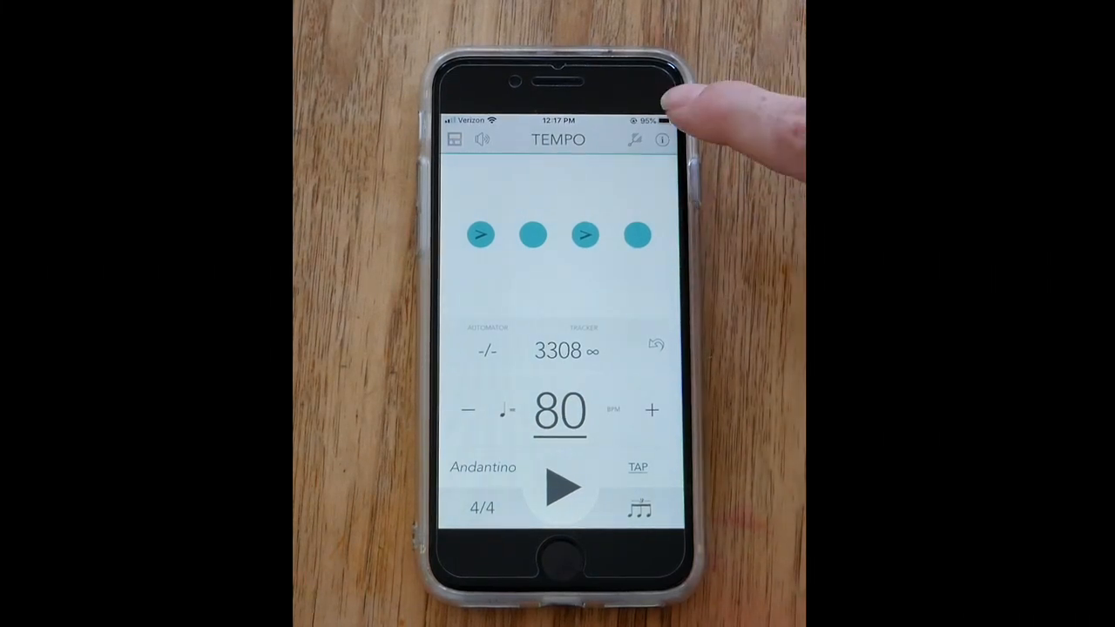
Apply the purple colour theme from Tempo's settings theme library
{"action": "left_click", "coordinate": [662, 139]}
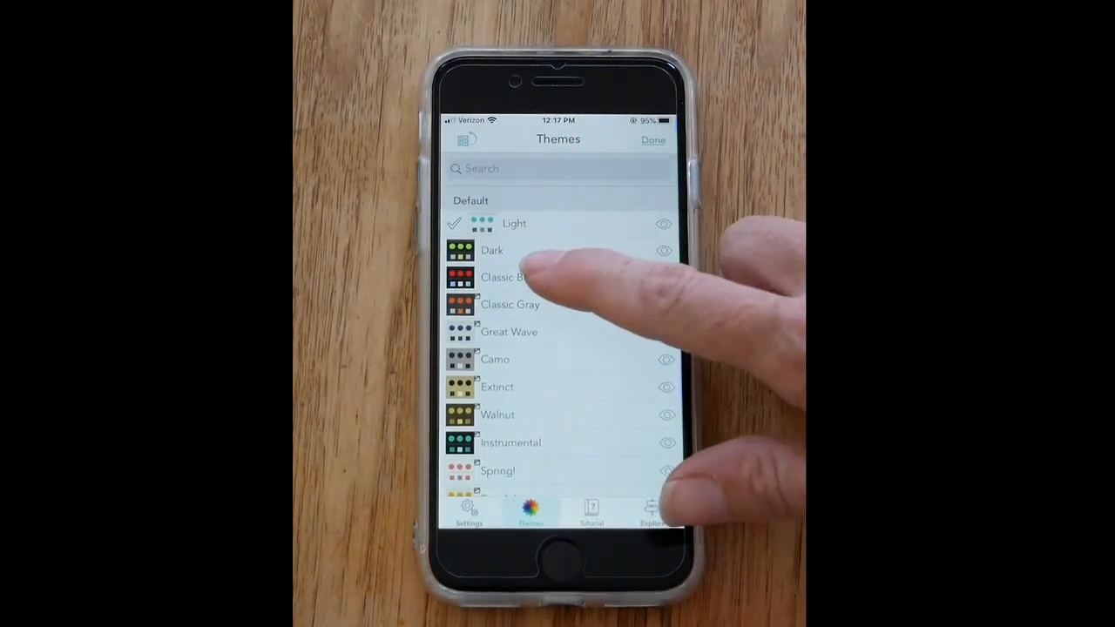
{"action": "left_click", "coordinate": [505, 277]}
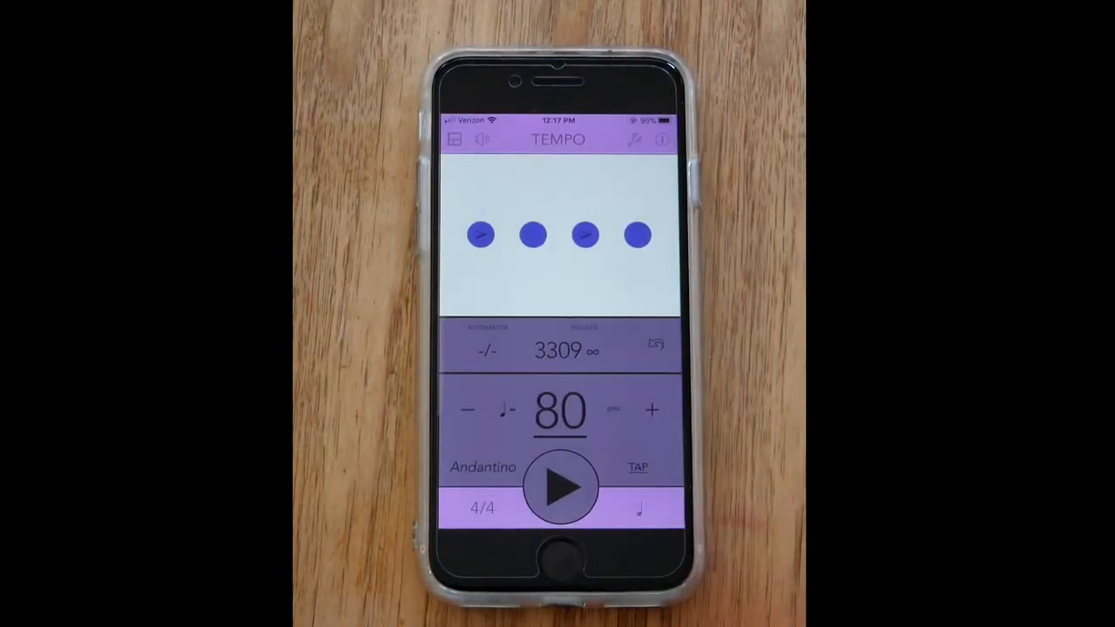
Play the 80 BPM metronome in the purple theme, then stop it
{"action": "left_click", "coordinate": [558, 486]}
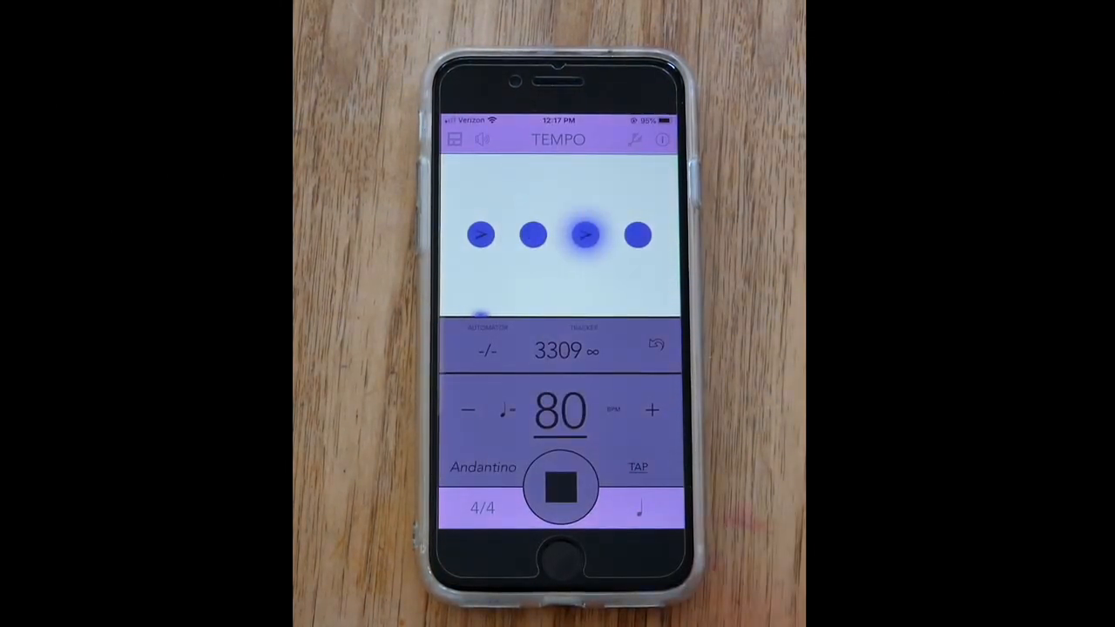
{"action": "left_click", "coordinate": [560, 488]}
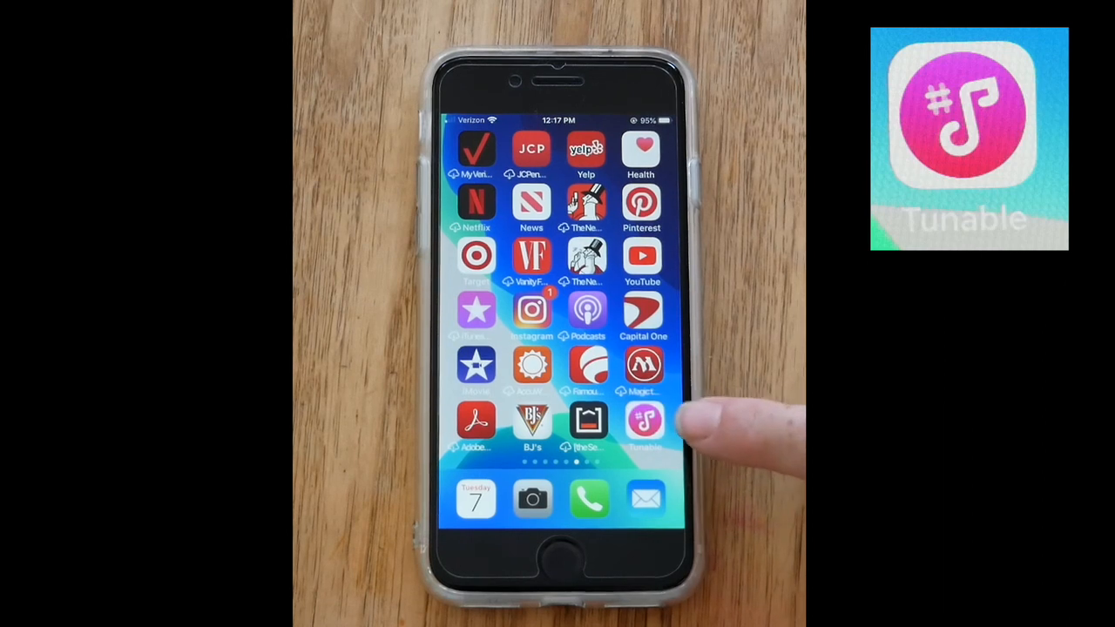
Launch Tunable and read C4 at 256.6 Hz, about 34 cents flat
{"action": "left_click", "coordinate": [644, 420]}
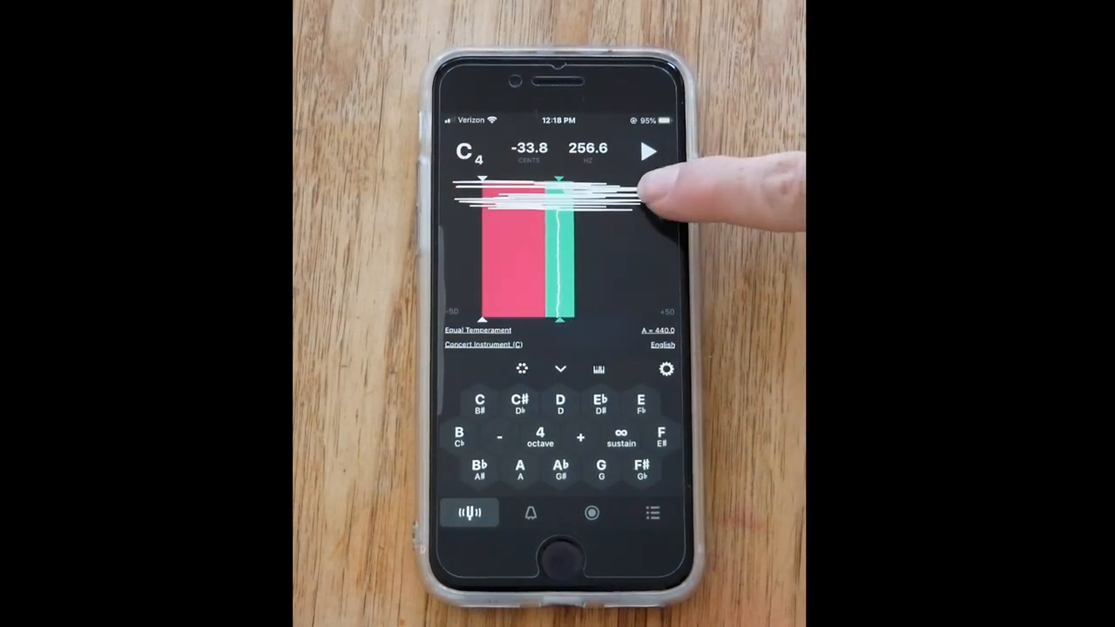
Leave Tunable, swipe to the next home page, and launch TE Tuner
{"action": "left_click", "coordinate": [666, 368]}
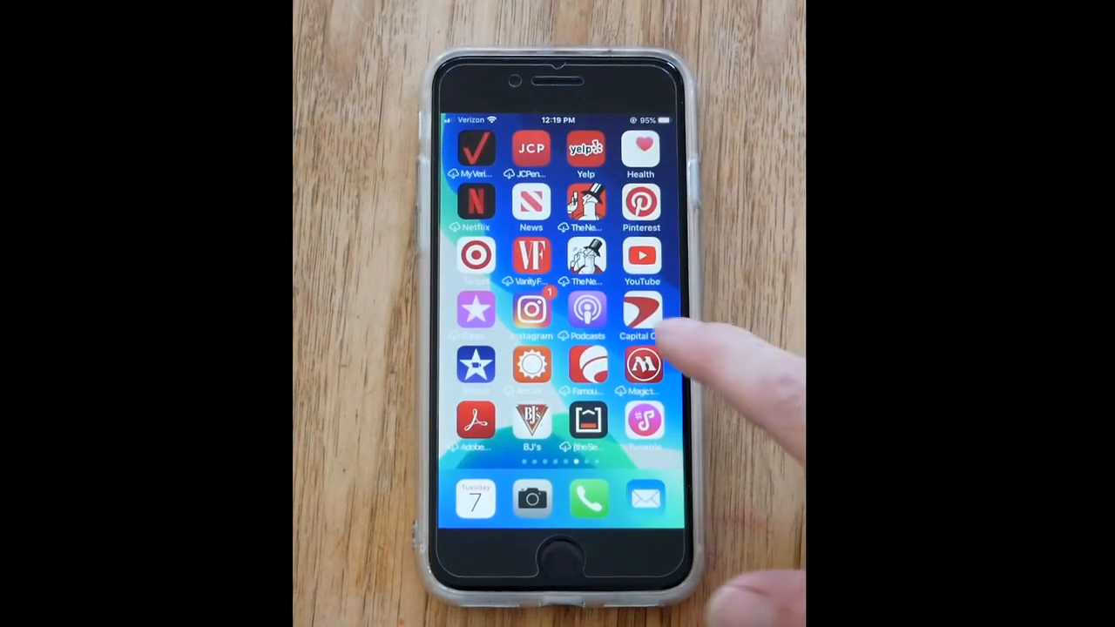
{"action": "scroll", "scroll_direction": "left", "scroll_amount": 3}
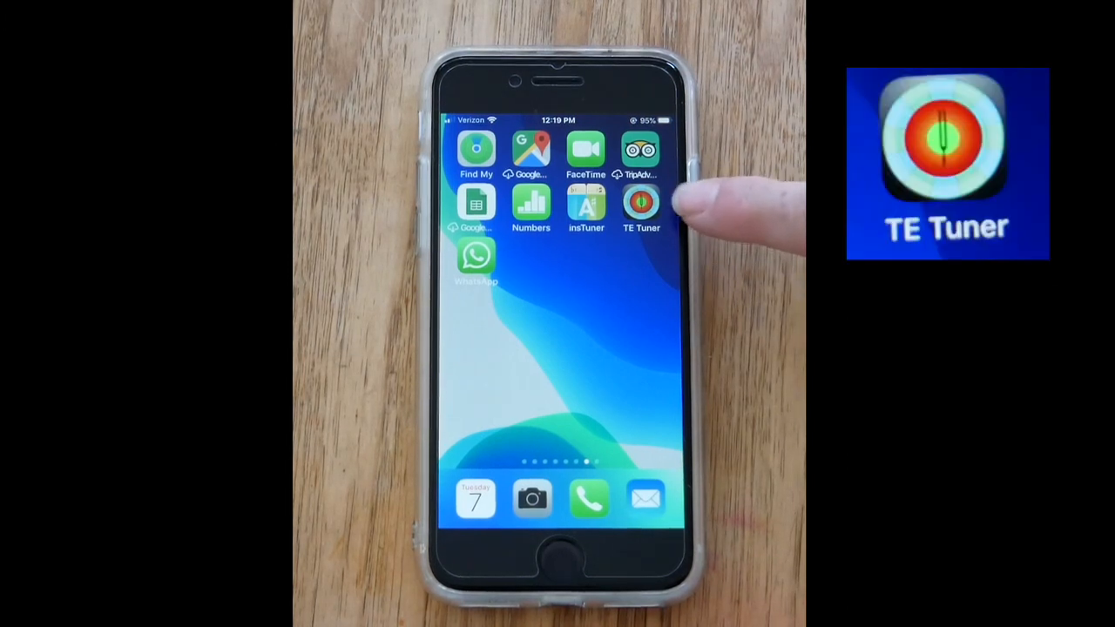
{"action": "left_click", "coordinate": [641, 207]}
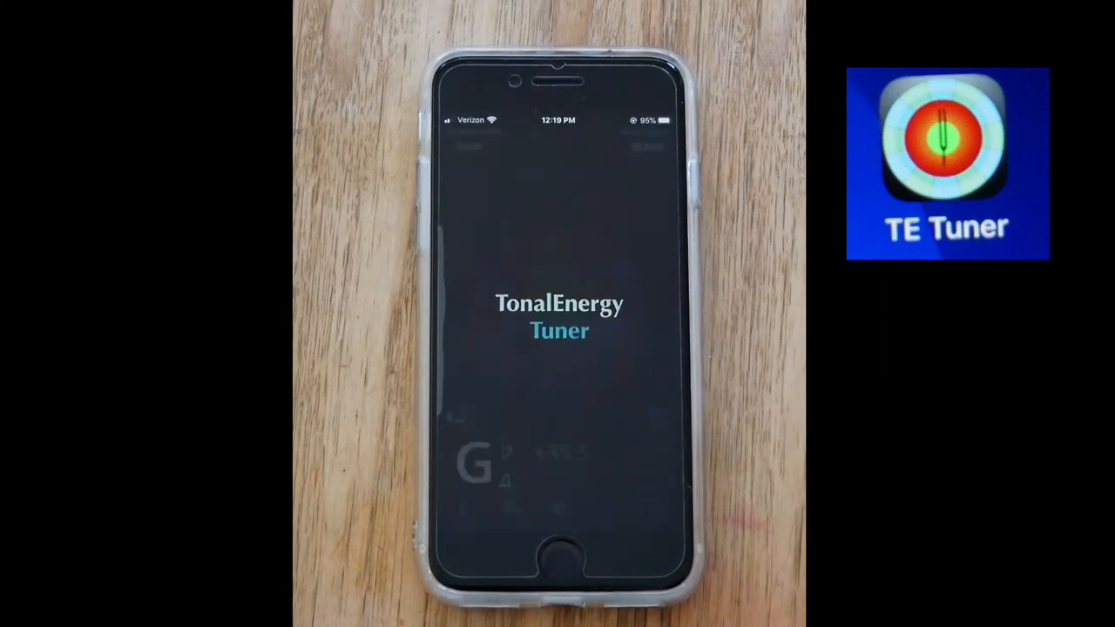